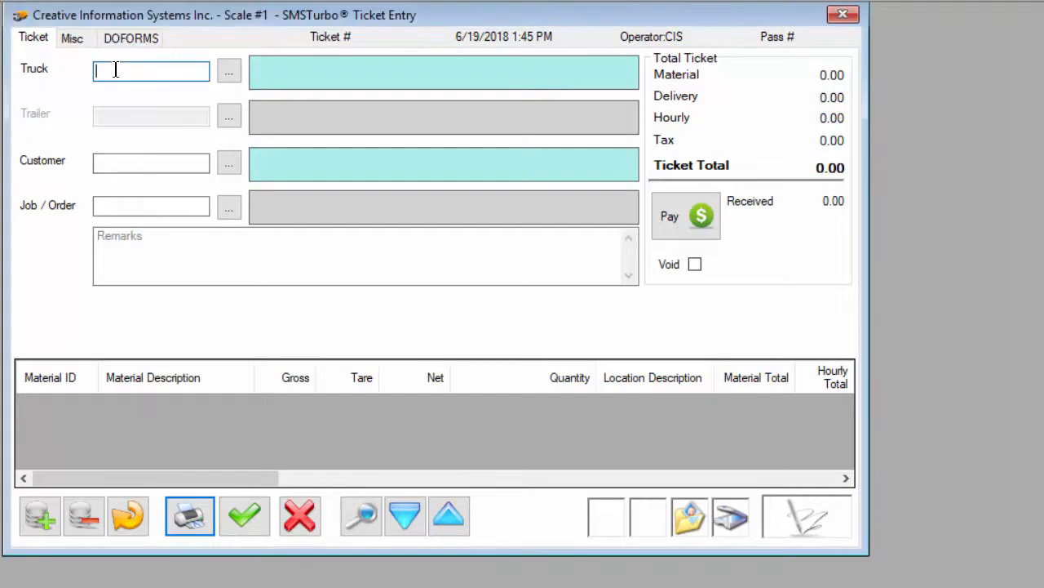
- Enter truck 100 and add a new material detail line that reads the scale
text(100)
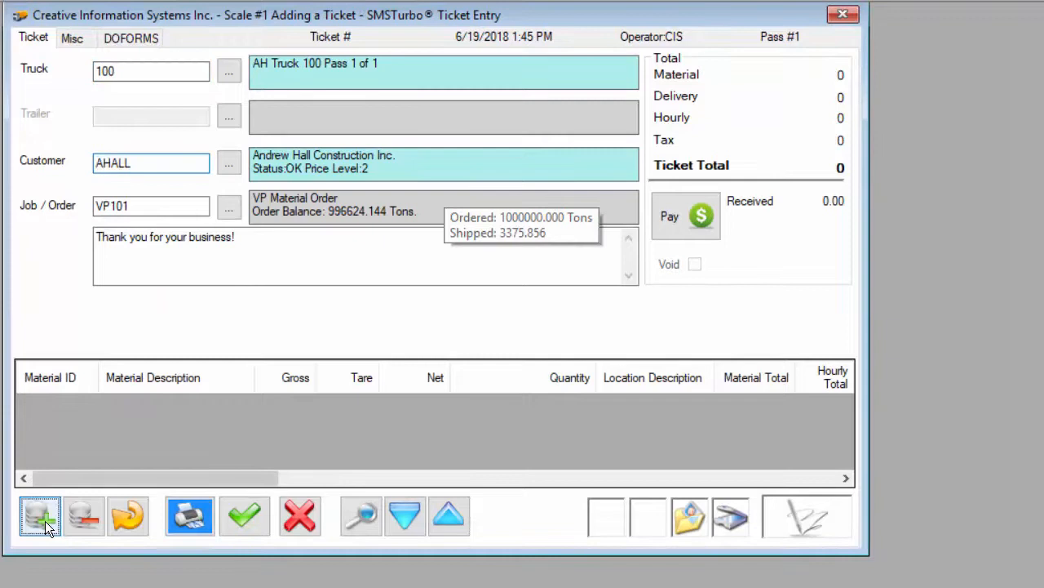
click(39, 516)
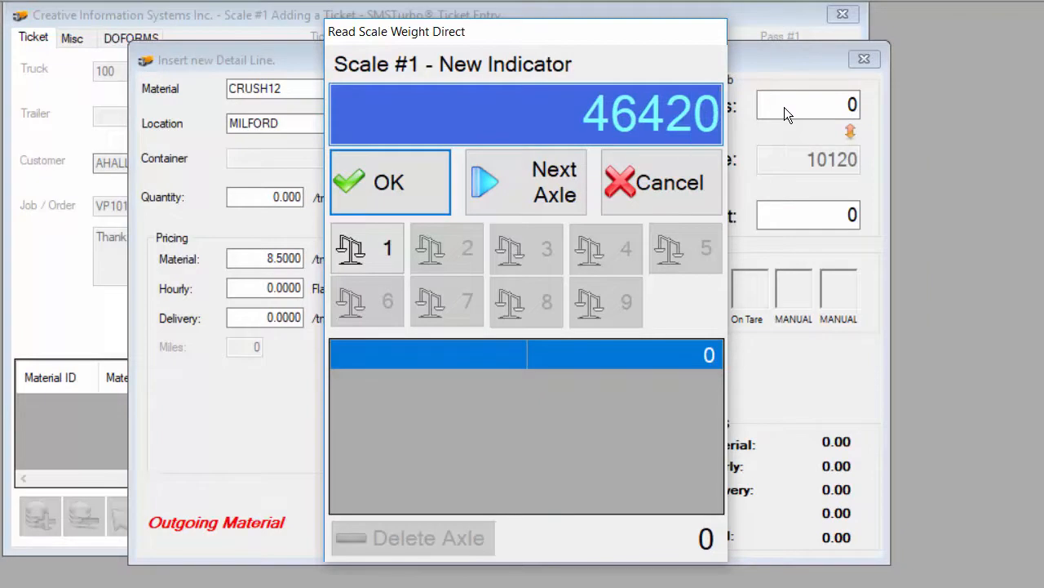
- Accept the 46420 scale weight and save the CRUSH12 line, net 36300, total 164.69
click(389, 183)
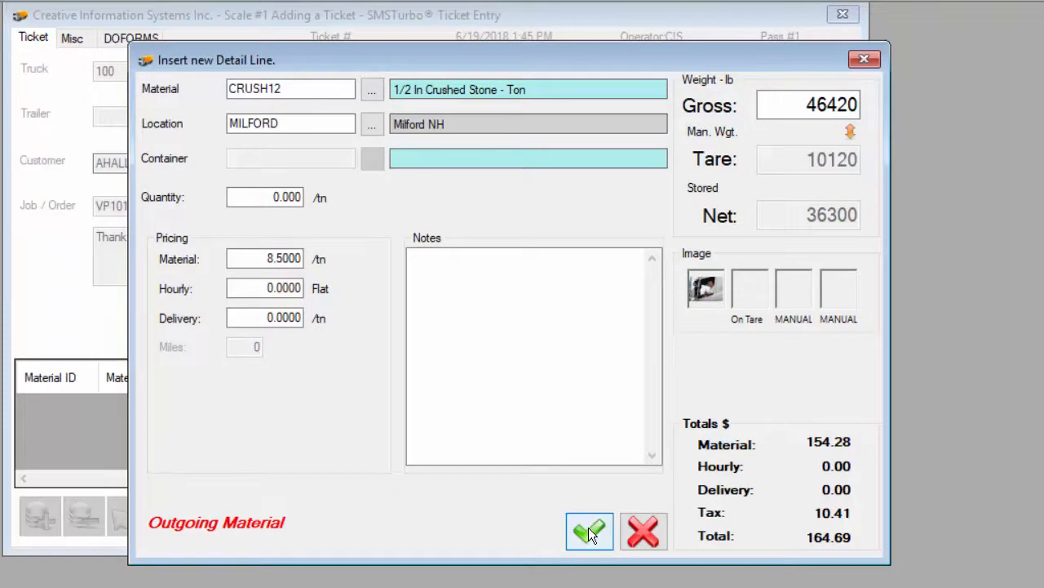
click(590, 530)
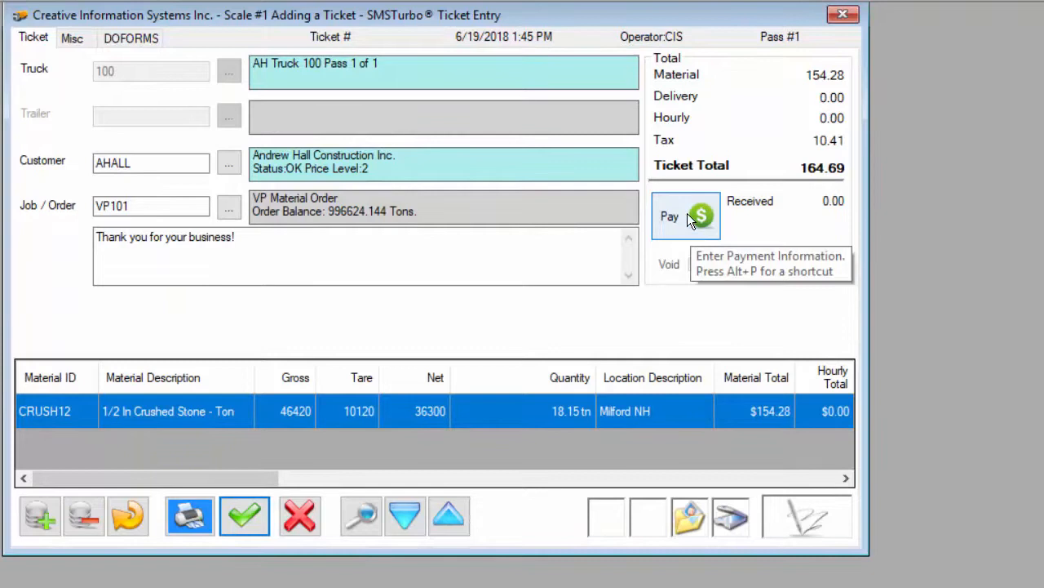
- Start payment and agree to the convenience fee, raising the amount due to 169.63
click(669, 216)
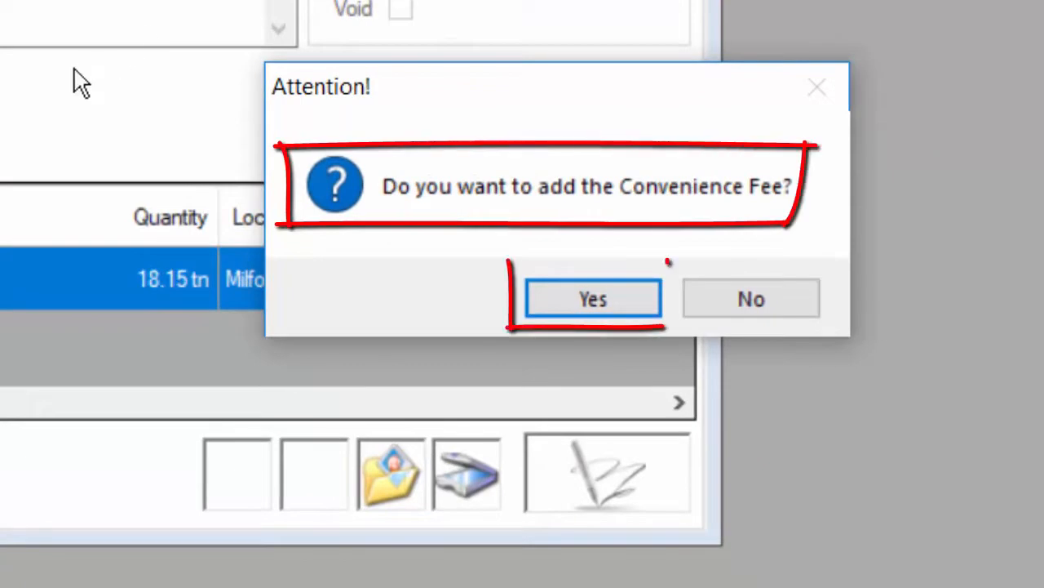
click(591, 297)
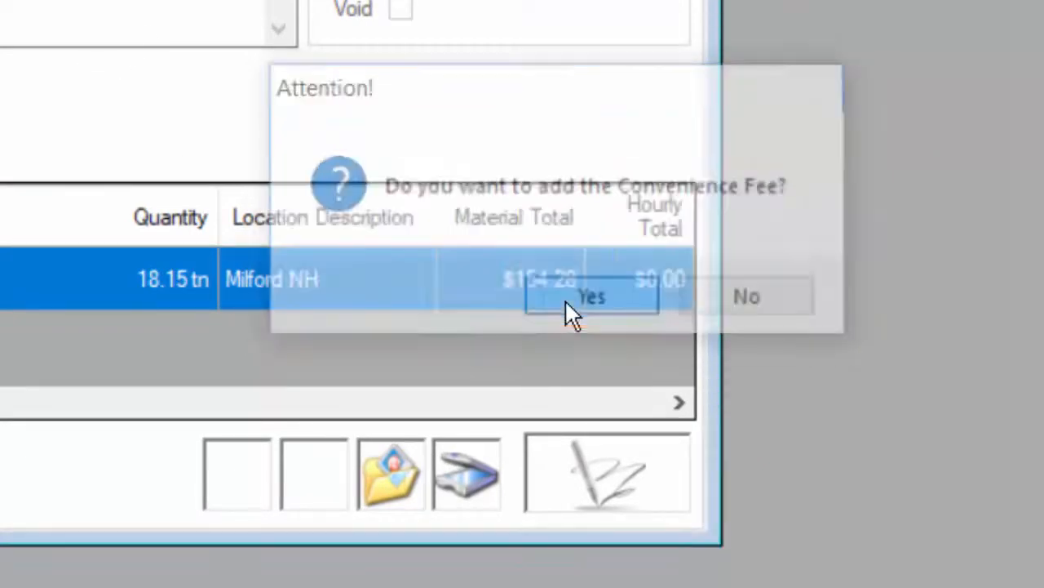
click(591, 297)
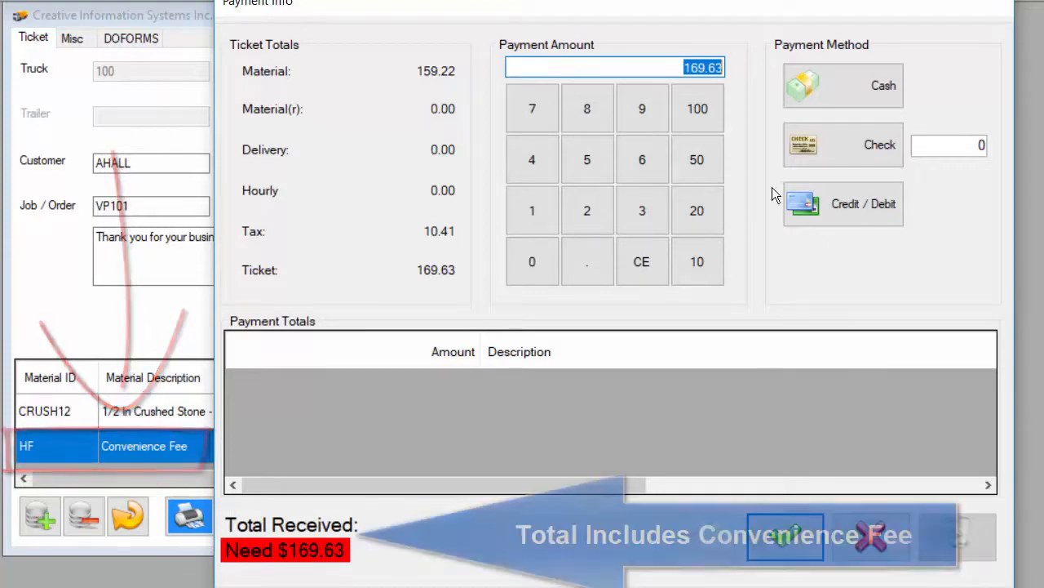
click(864, 202)
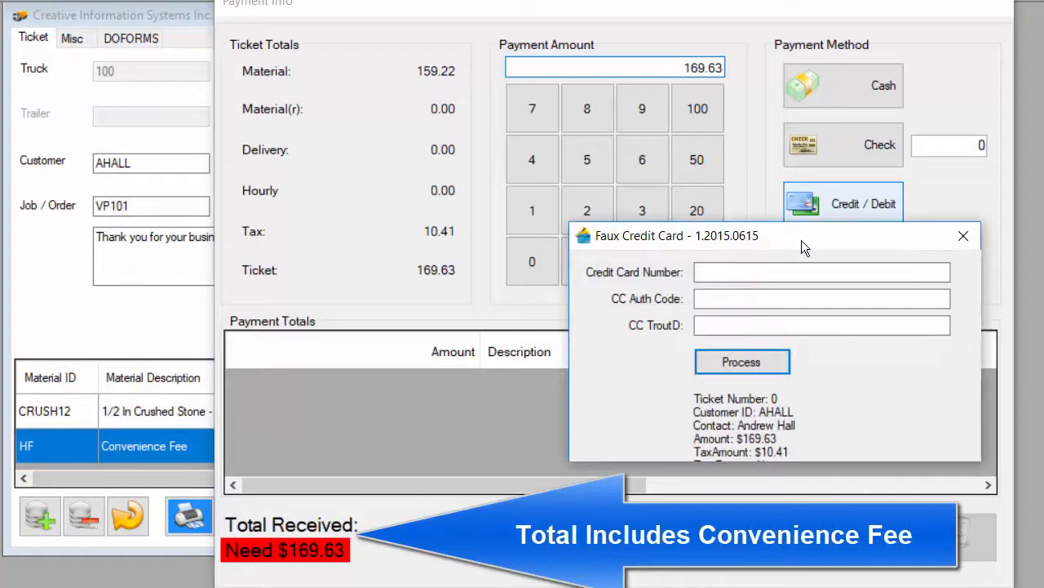
click(819, 271)
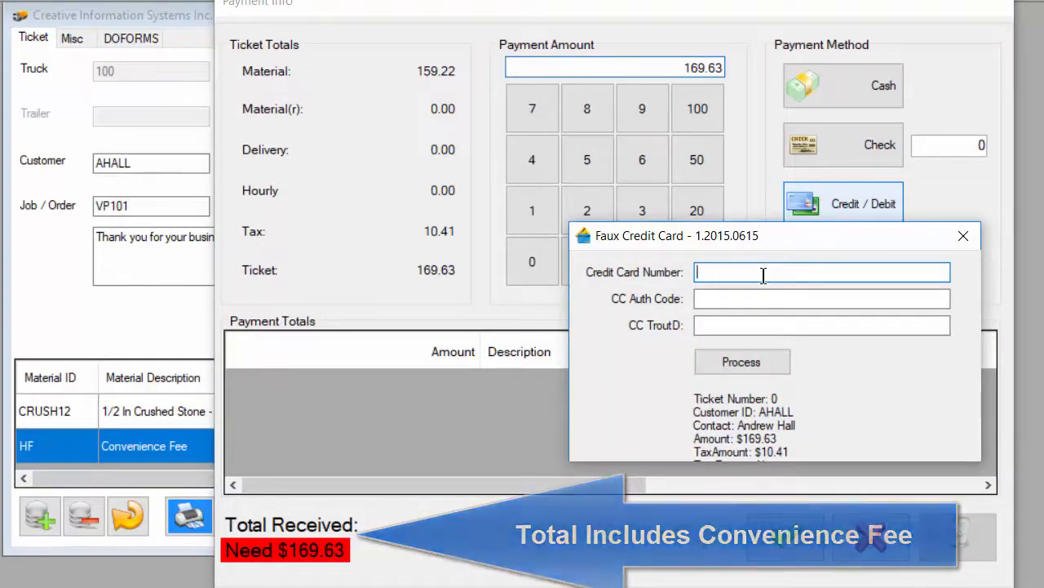
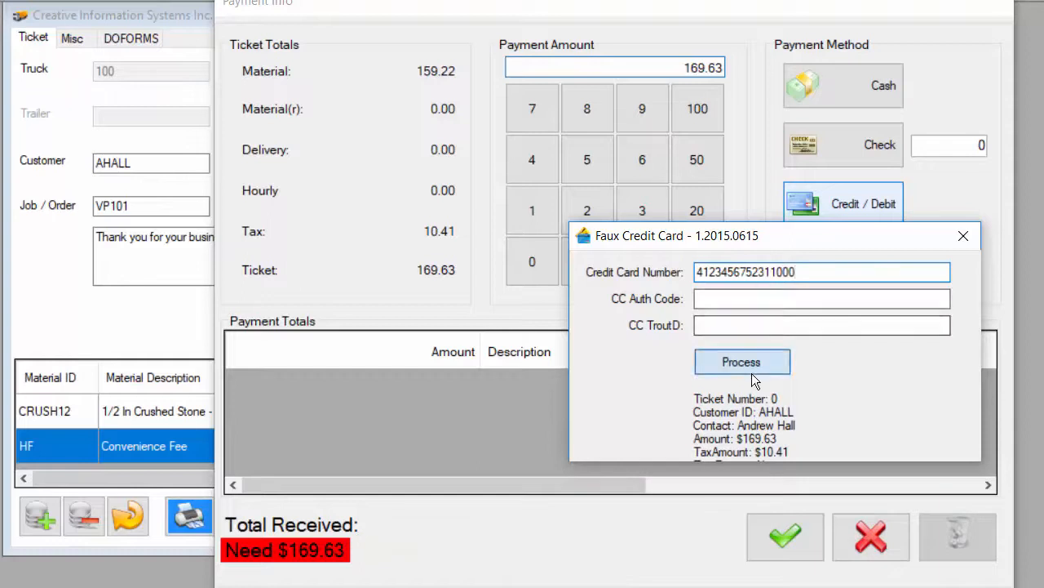
click(741, 362)
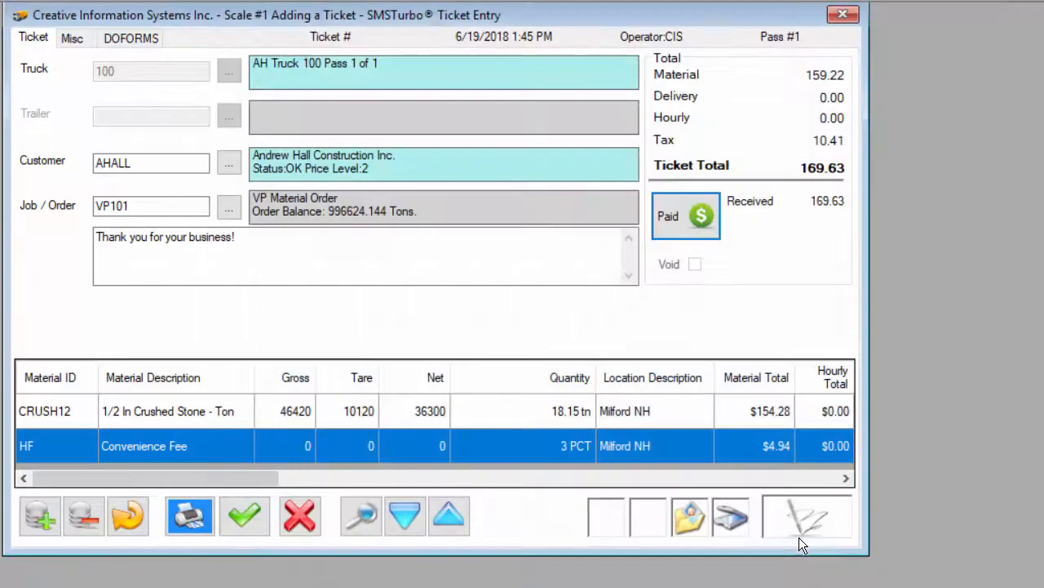
mouse_move(235, 489)
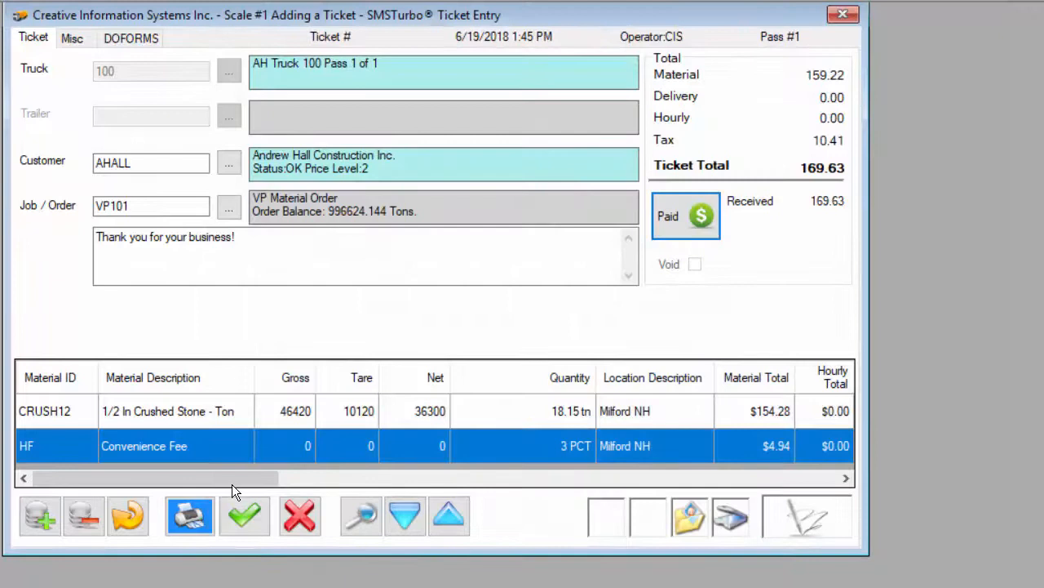
click(189, 515)
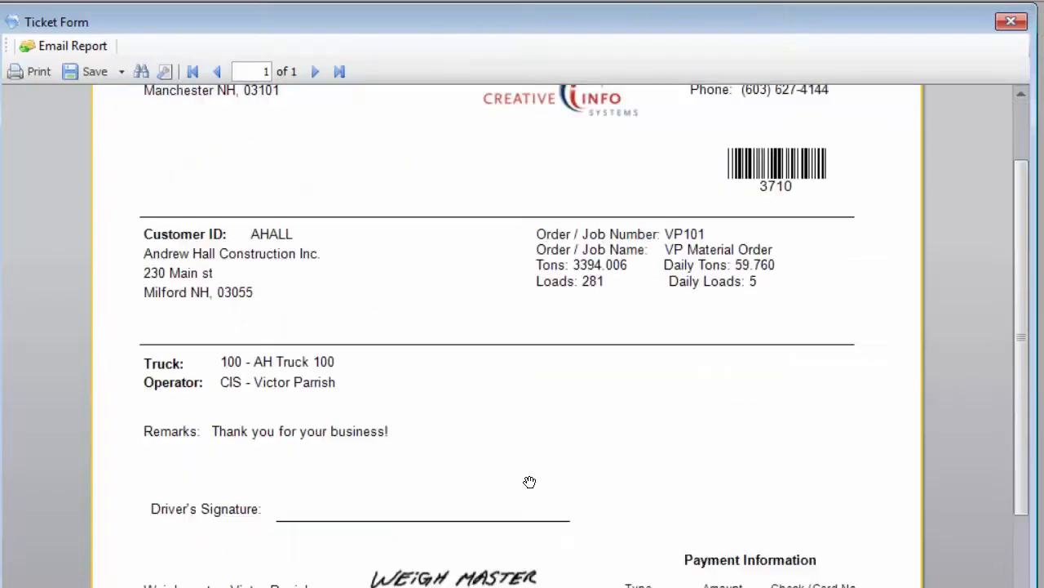